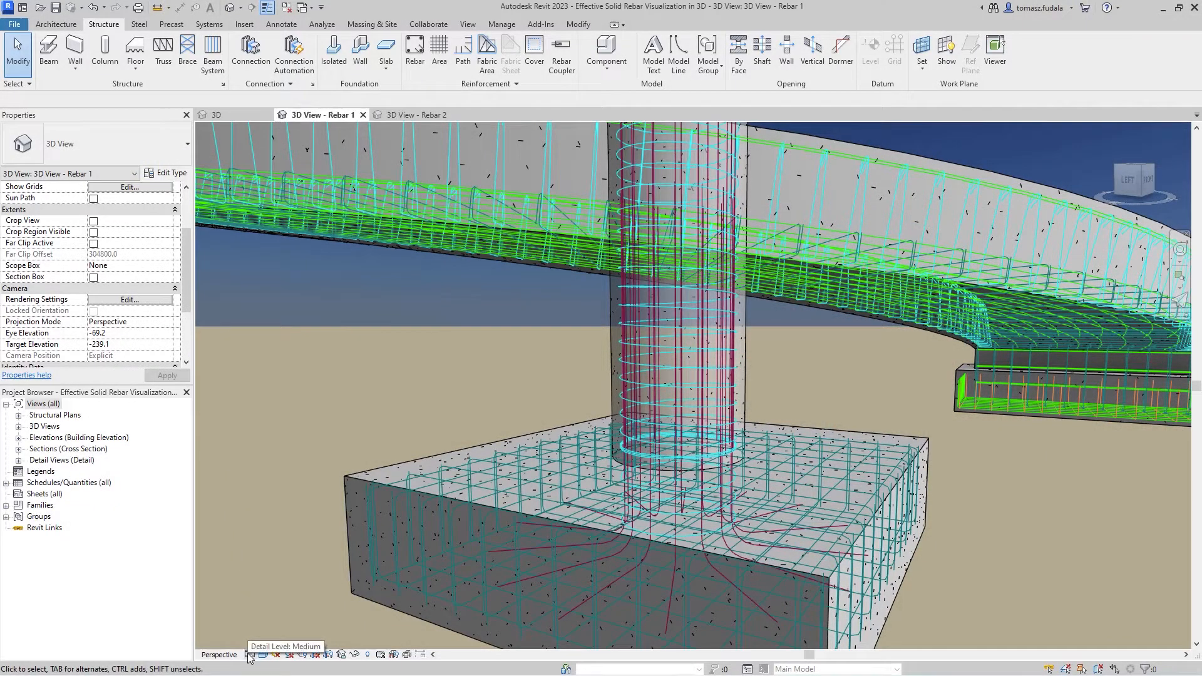
# Set Rebar 1's detail level to Fine so rebar shows as solids, then go to Rebar 2
pyautogui.click(261, 653)
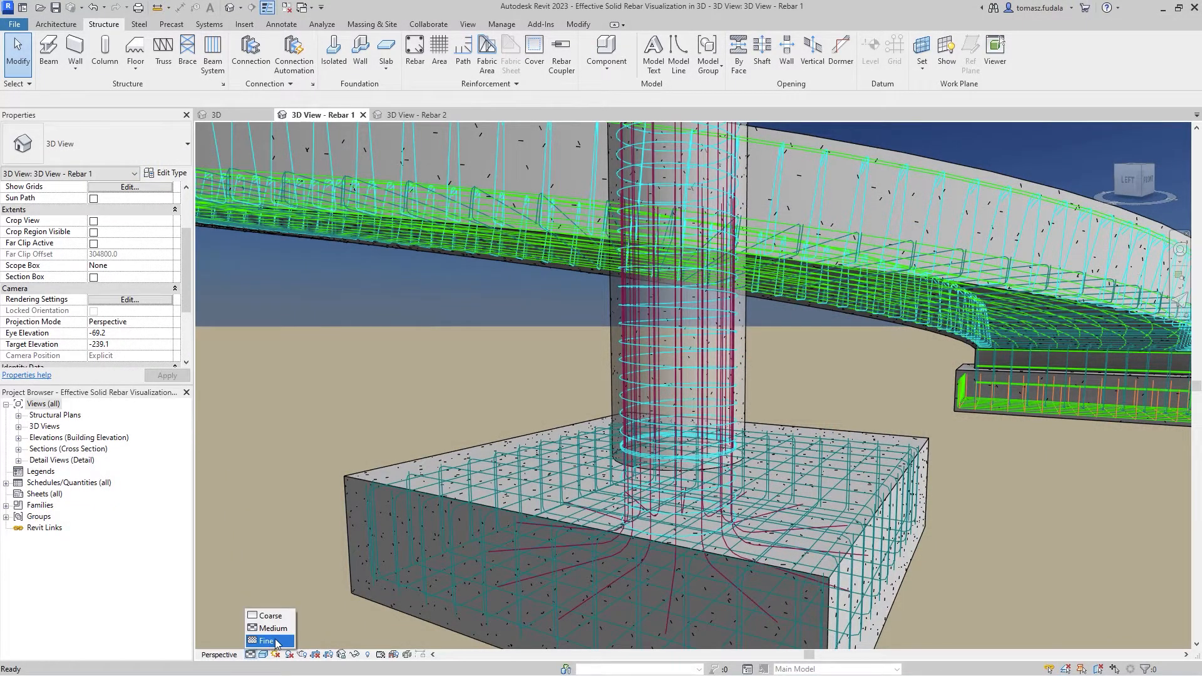
pyautogui.click(265, 641)
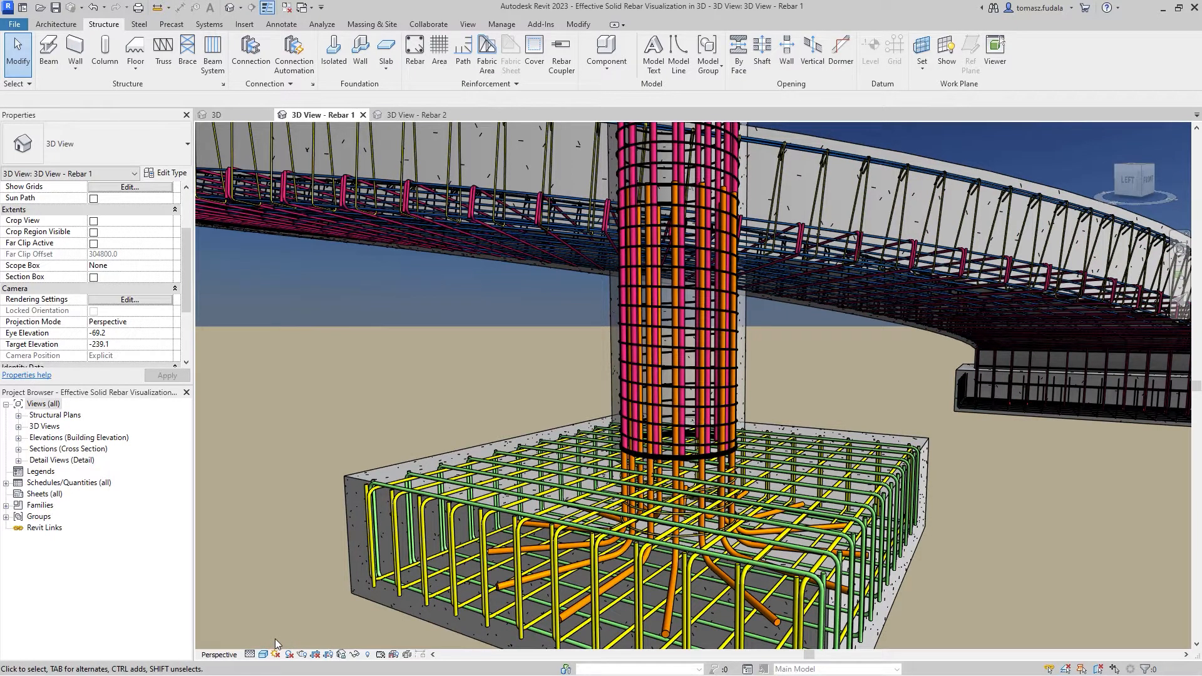
pyautogui.click(412, 114)
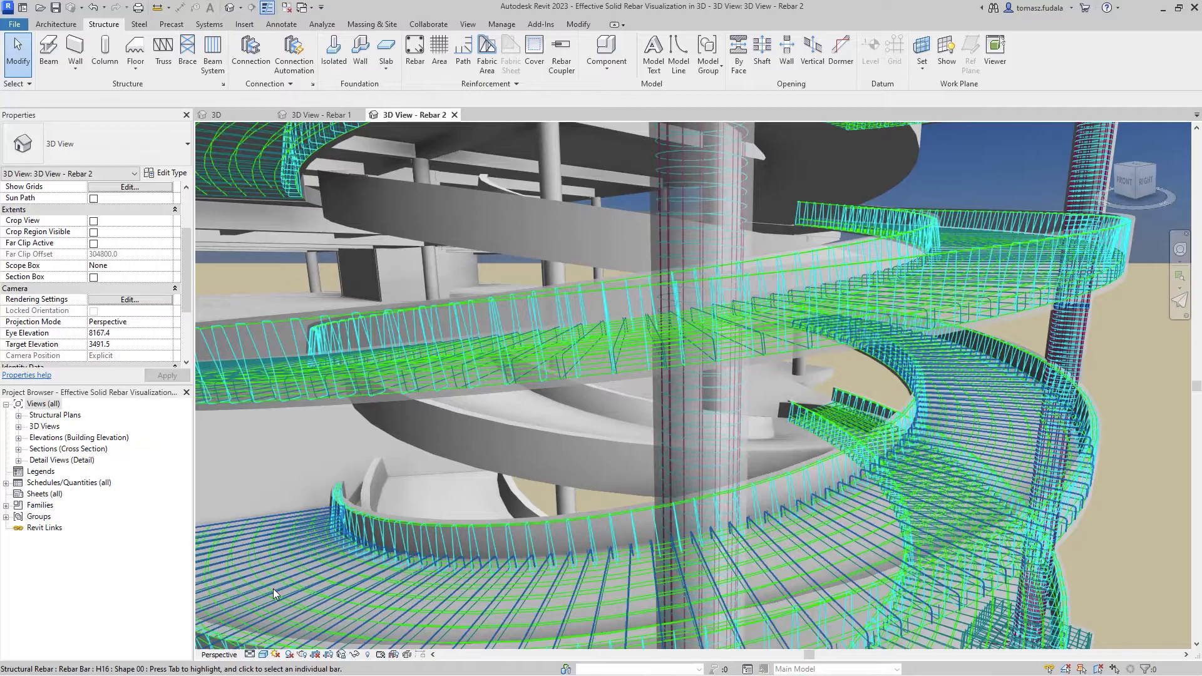
# Set Rebar 2 to Fine detail and select the ramp's 15 rebar bars for editing
pyautogui.click(86, 654)
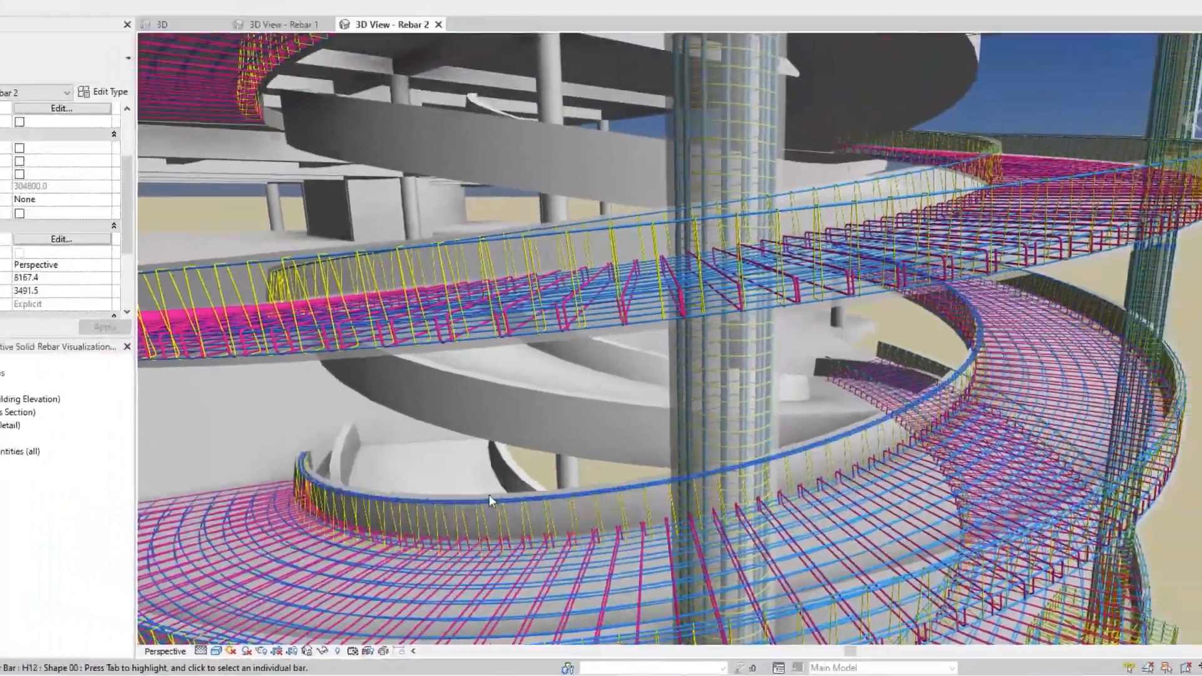
pyautogui.rightClick(491, 502)
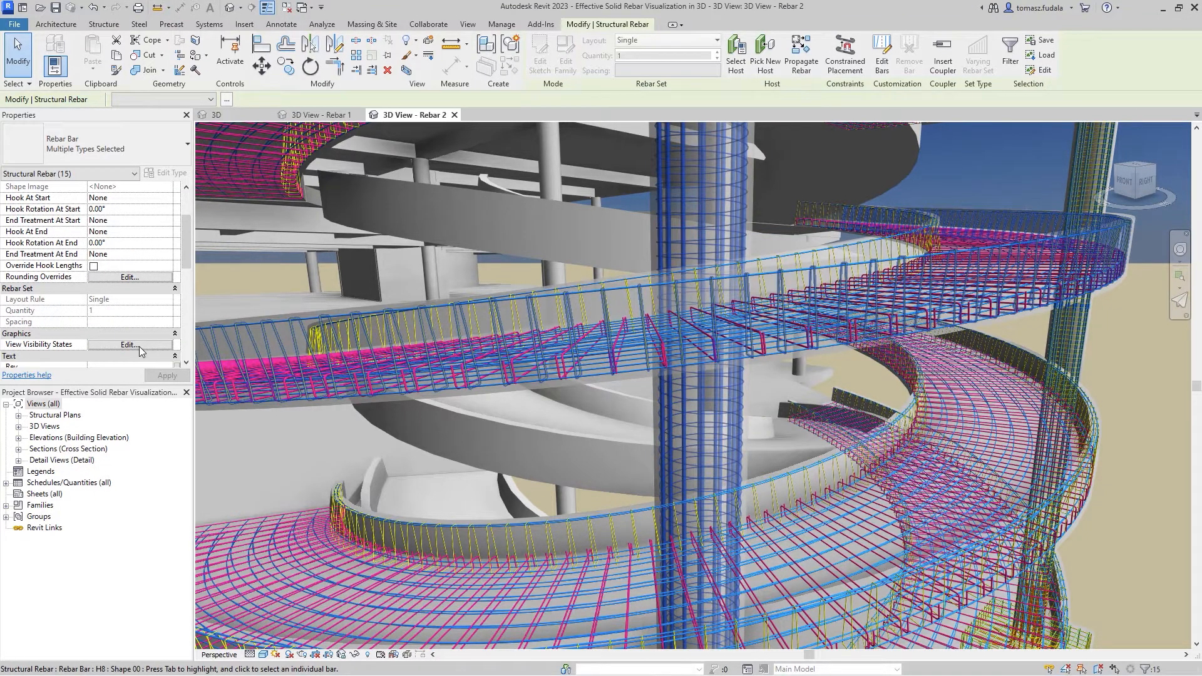
# Tick View Unobscured for Rebar 2 and views 3D - 1 through 3D - 5 in View Visibility States
pyautogui.click(128, 345)
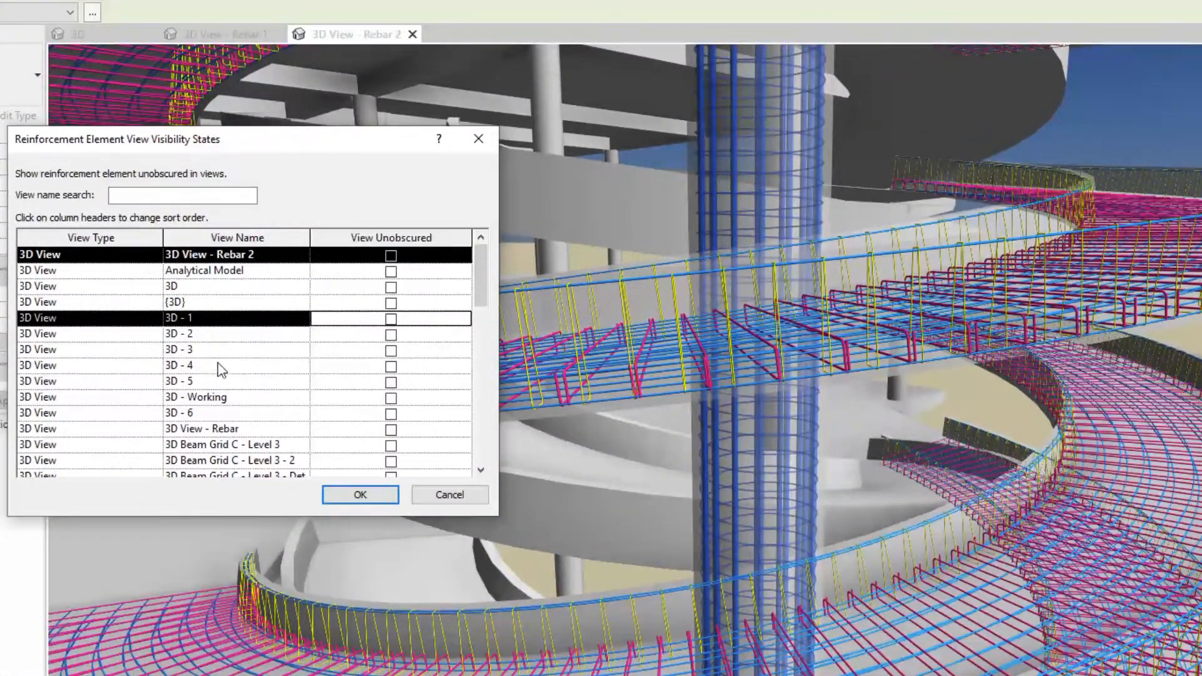
pyautogui.press('space')
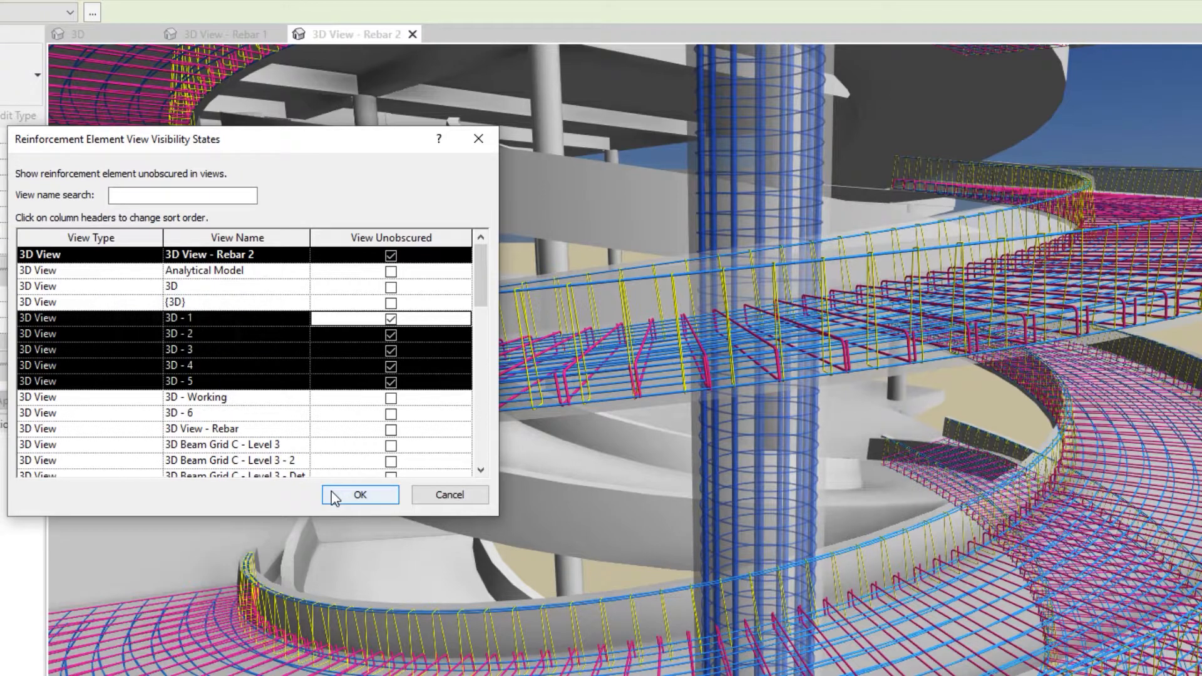
pyautogui.click(359, 495)
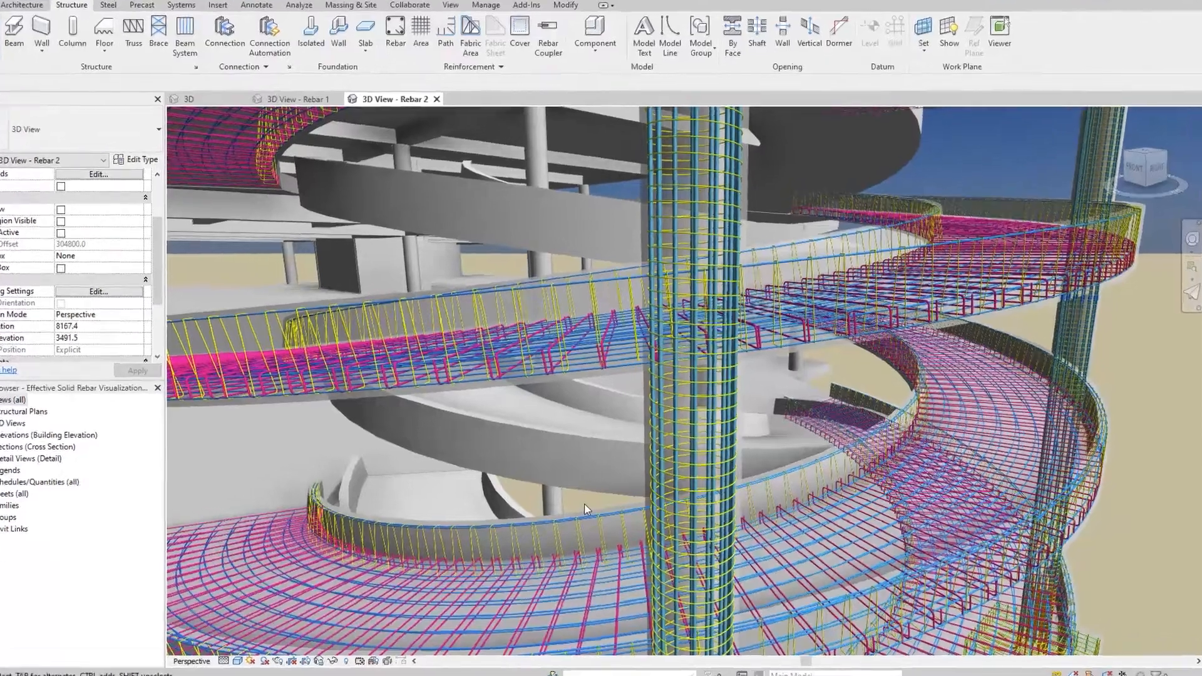
# Use Toggle Visibility on the upper ramp's blue rebar so it appears obscured in the concrete
pyautogui.rightClick(585, 509)
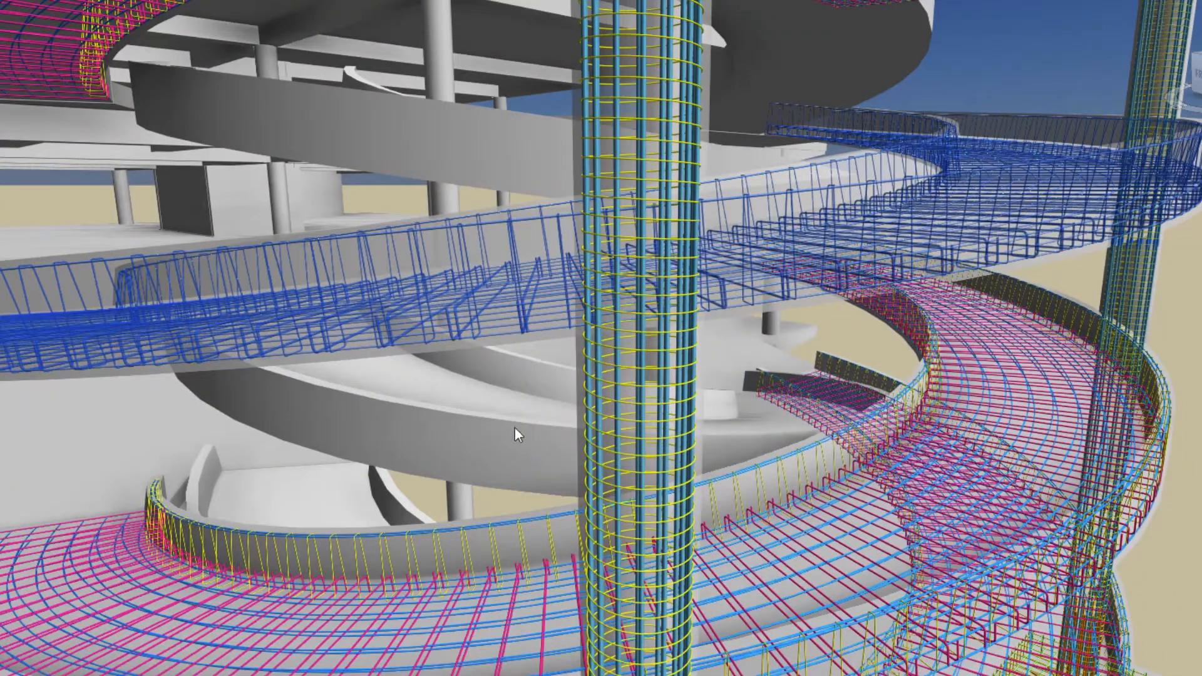
pyautogui.rightClick(518, 435)
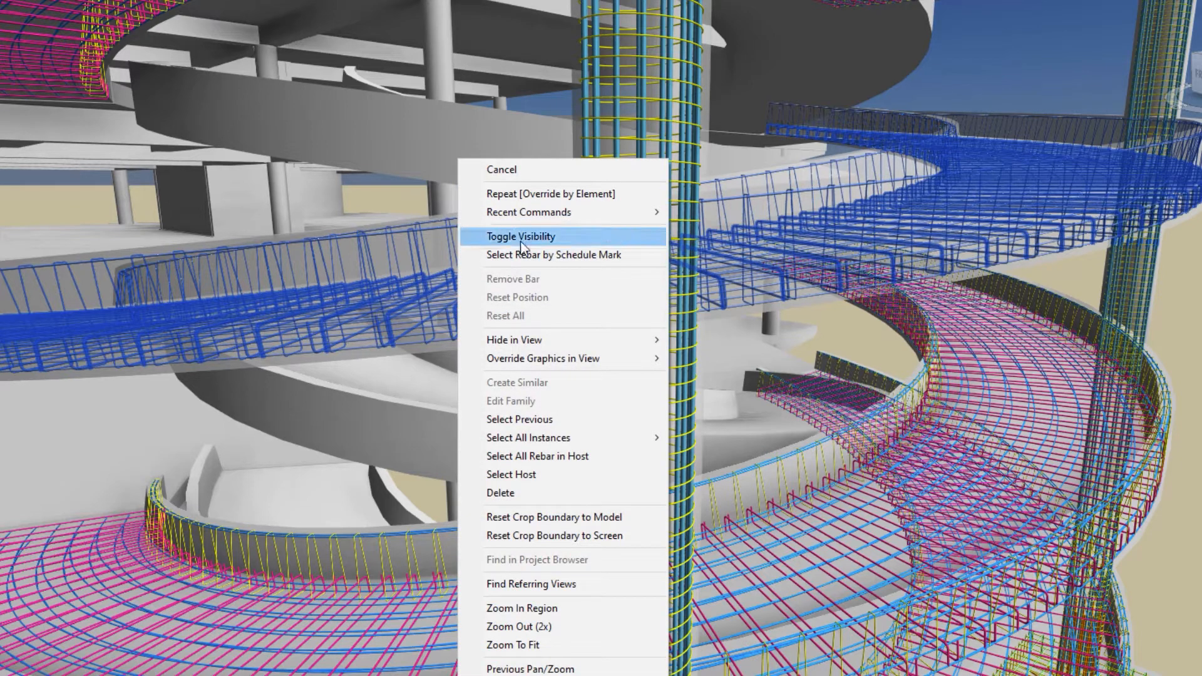
pyautogui.click(520, 237)
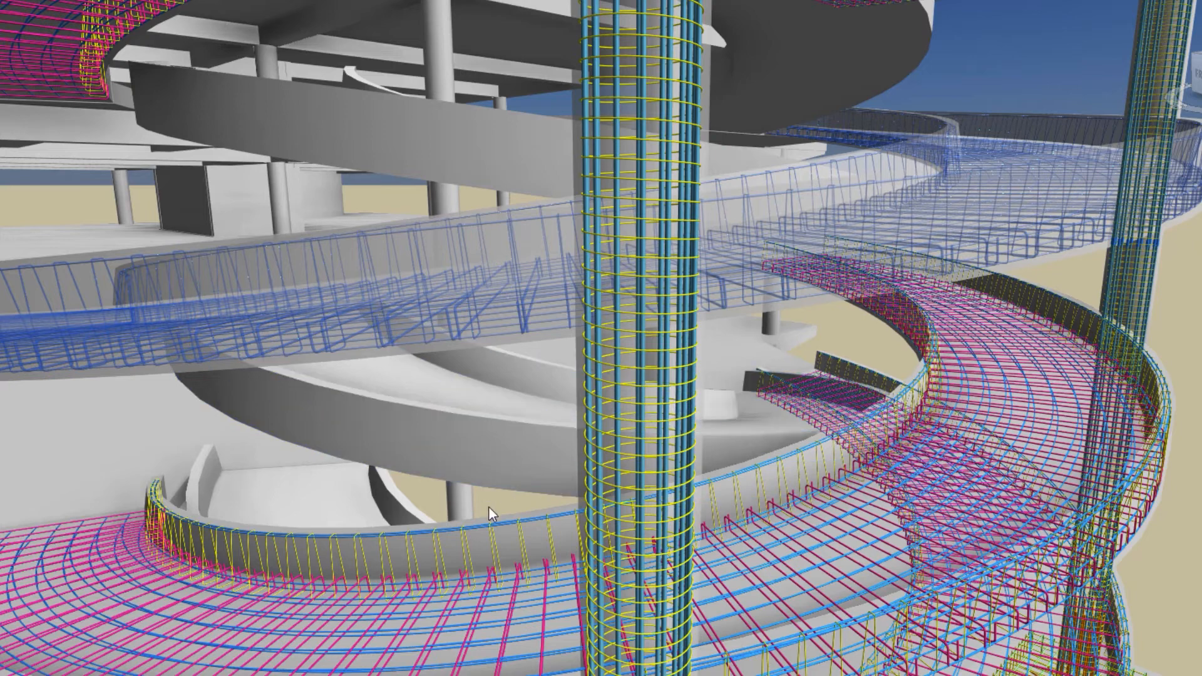
pyautogui.moveTo(554, 467)
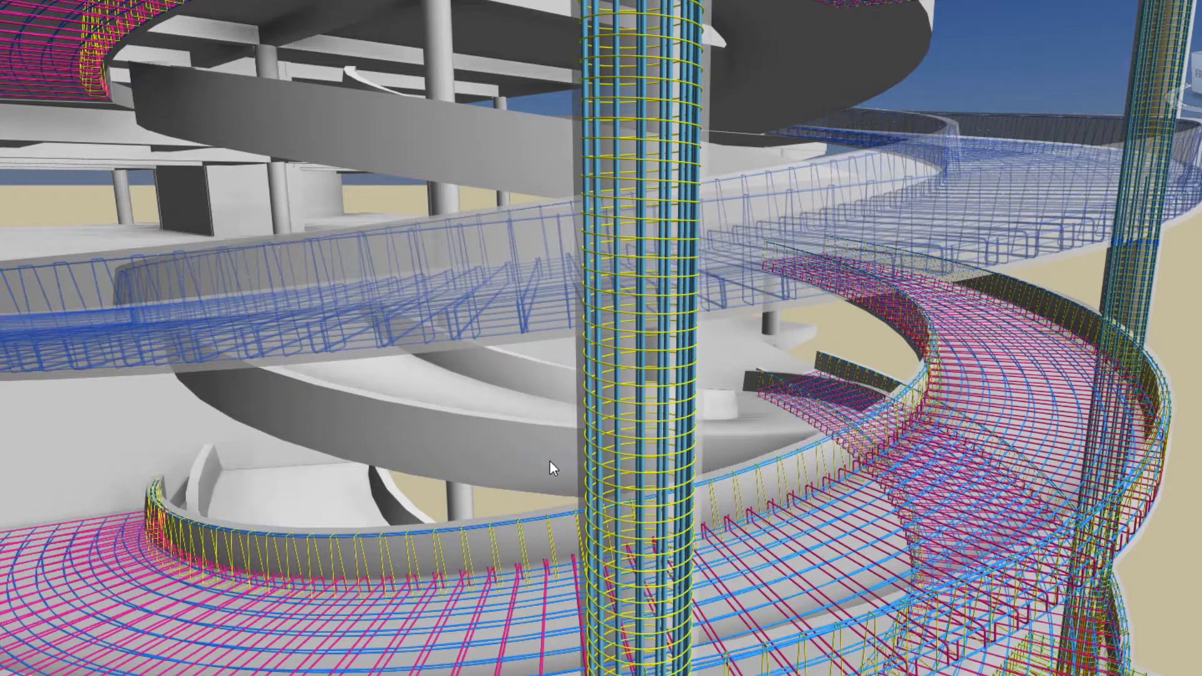